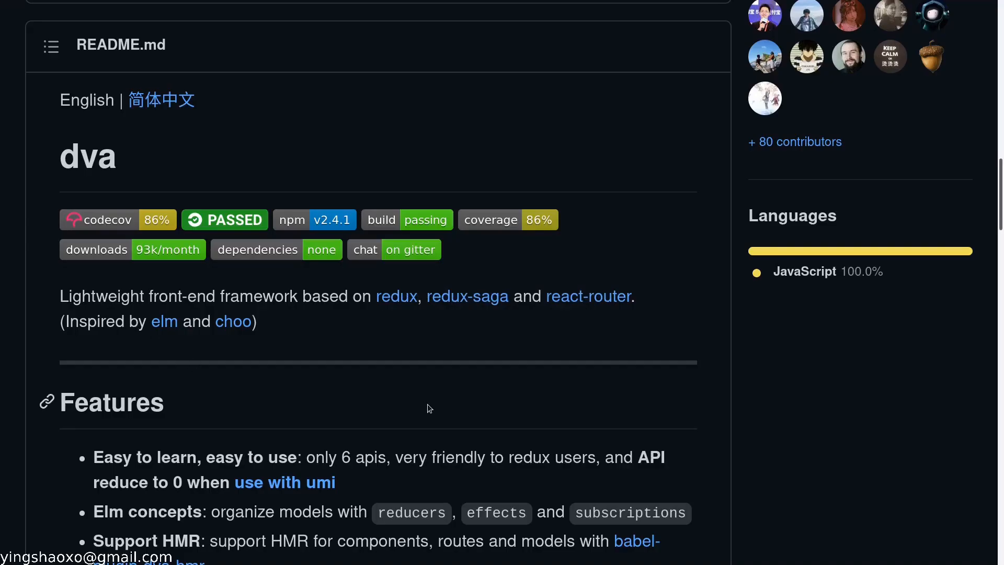
pyautogui.moveTo(86, 164)
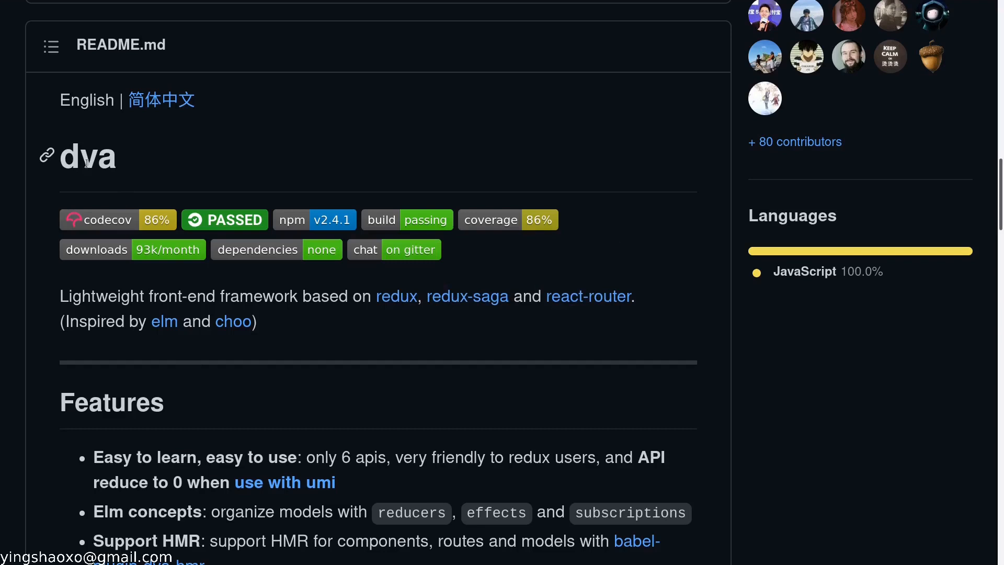
pyautogui.moveTo(317, 312)
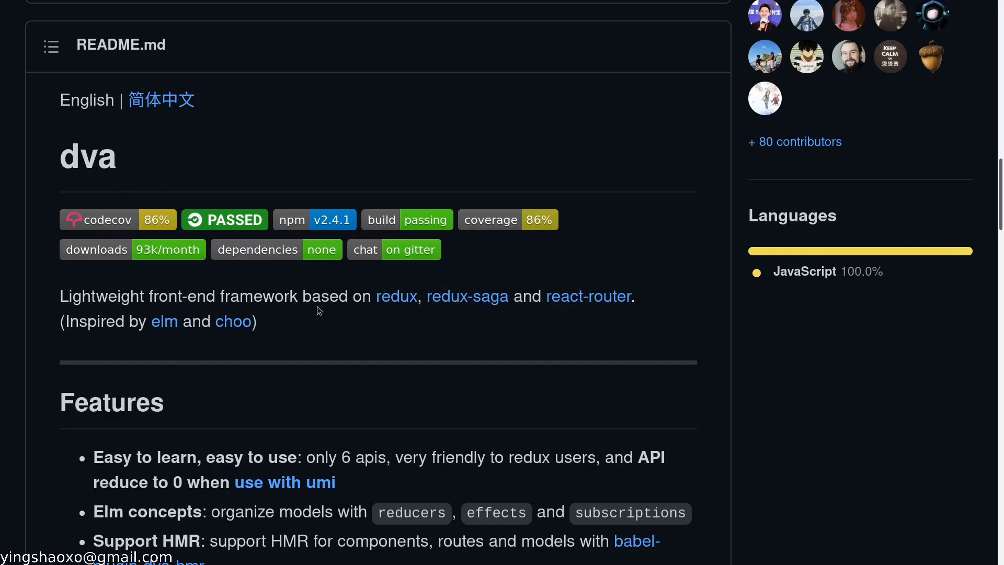
pyautogui.moveTo(329, 327)
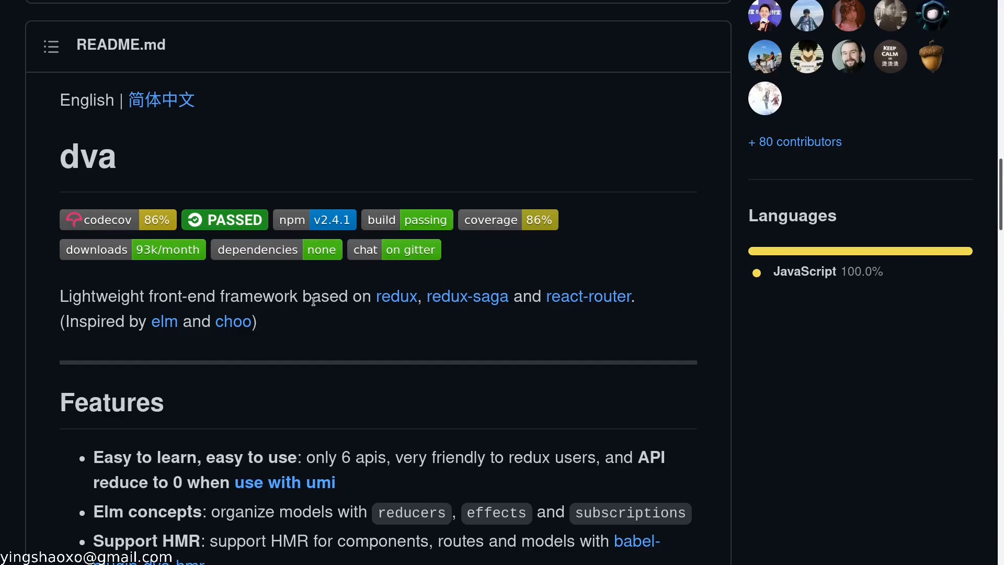
pyautogui.moveTo(336, 314)
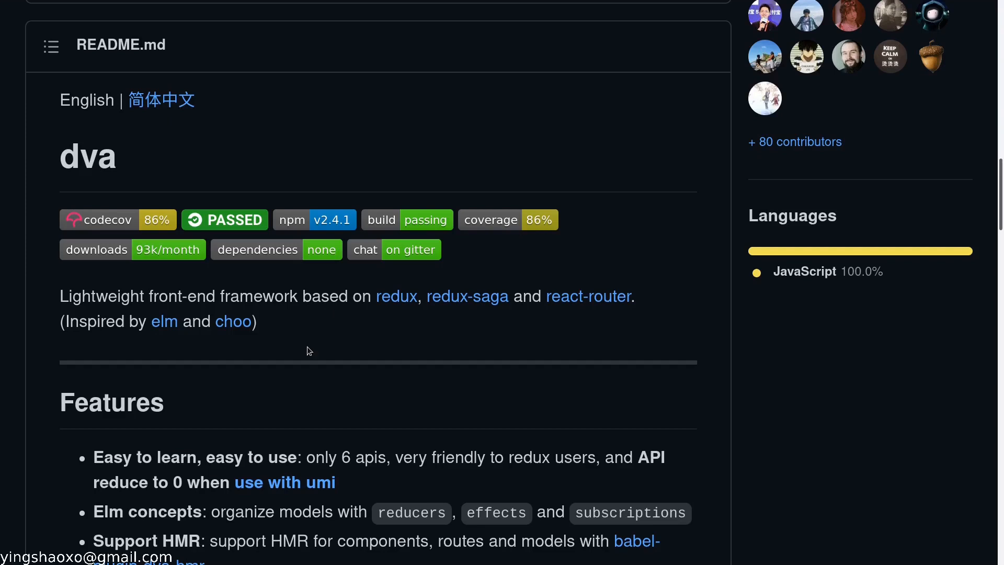
pyautogui.moveTo(291, 366)
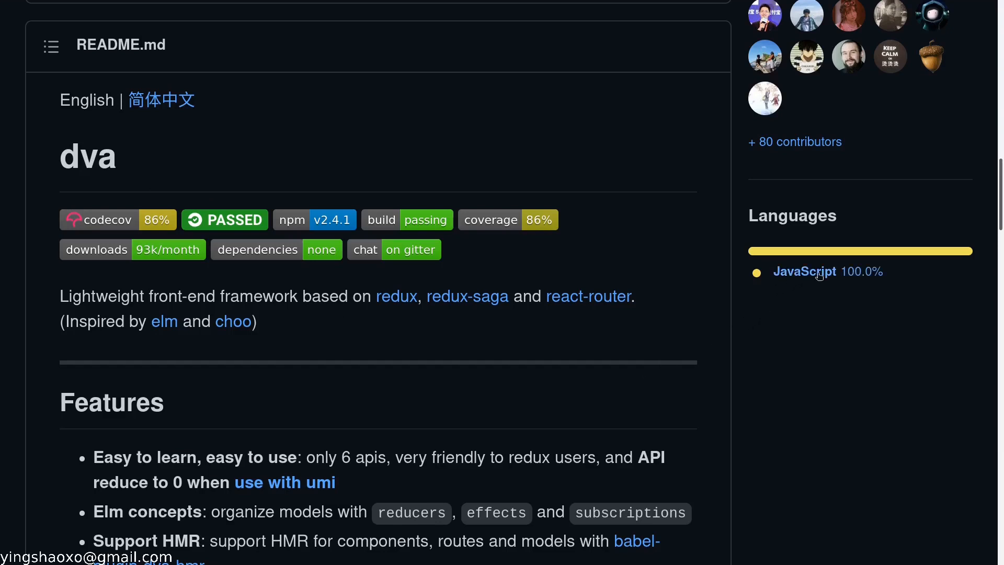
# - Move into the dva-quickstart folder with cd and bring the project up in VS Code
pyautogui.scroll(-3)
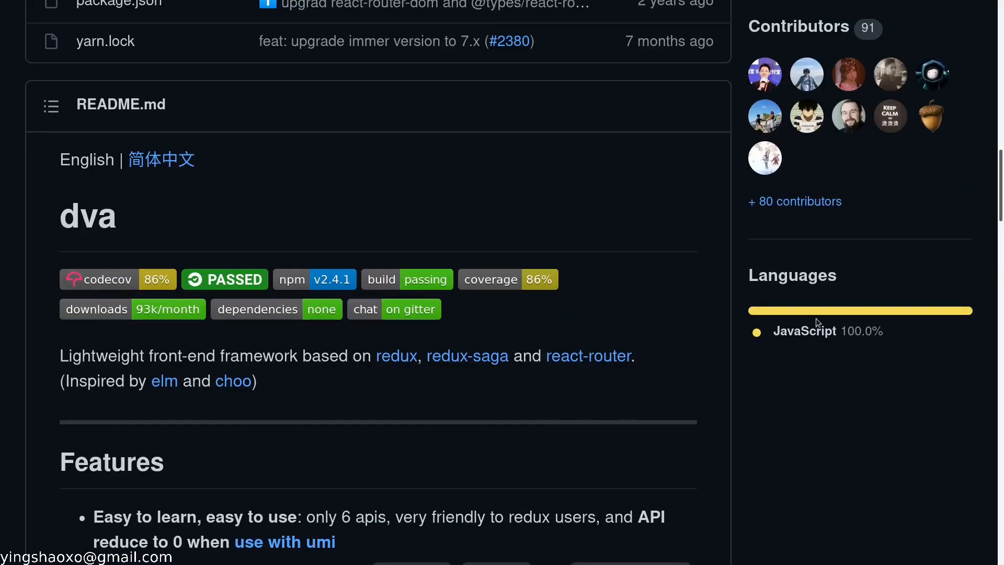
pyautogui.scroll(-3)
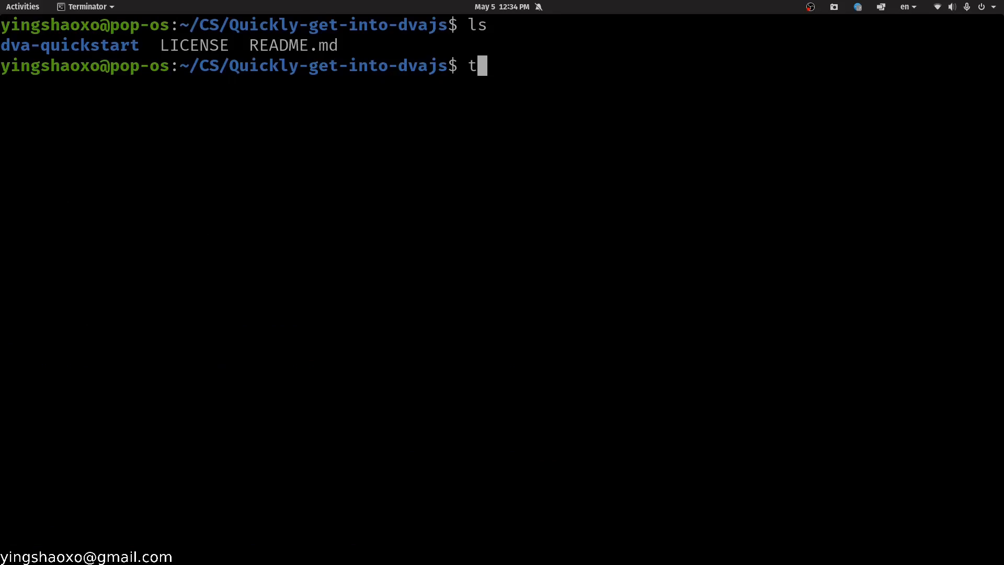
pyautogui.write('r')
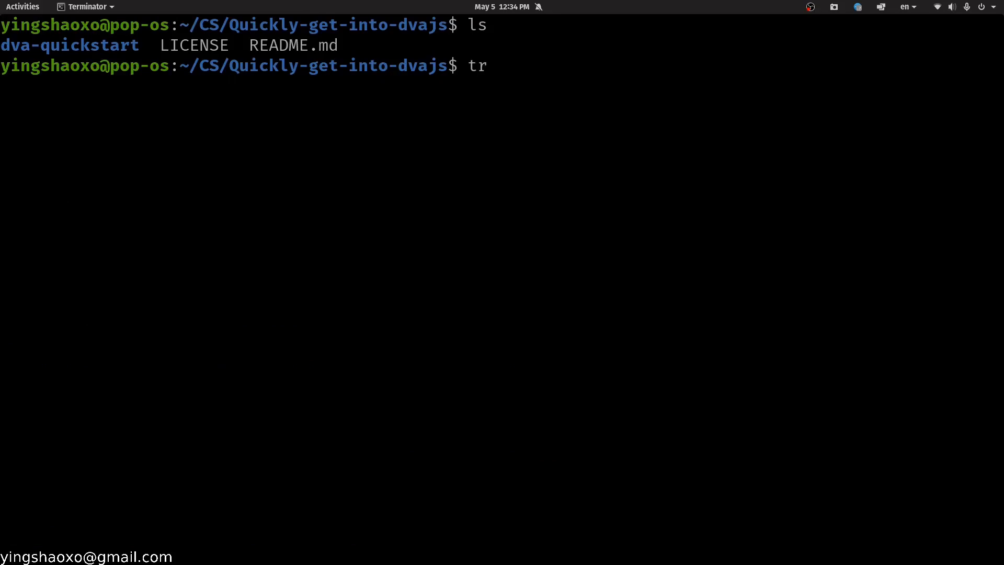
pyautogui.write('cd dva-quickstart/')
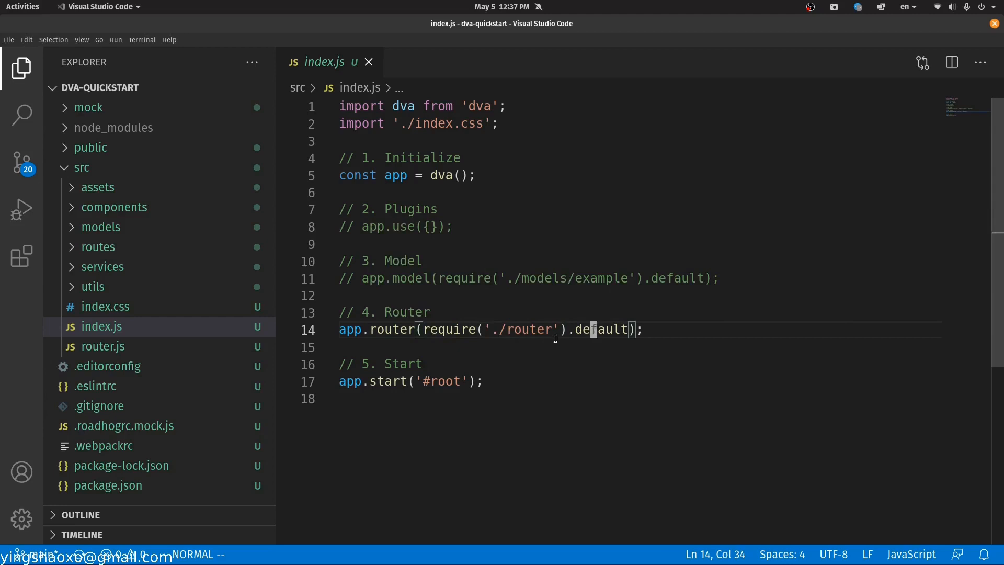
# - View router.js, then in routes/IndexPage.js replace the h1's 'Yay!' with 'hi'
pyautogui.click(99, 247)
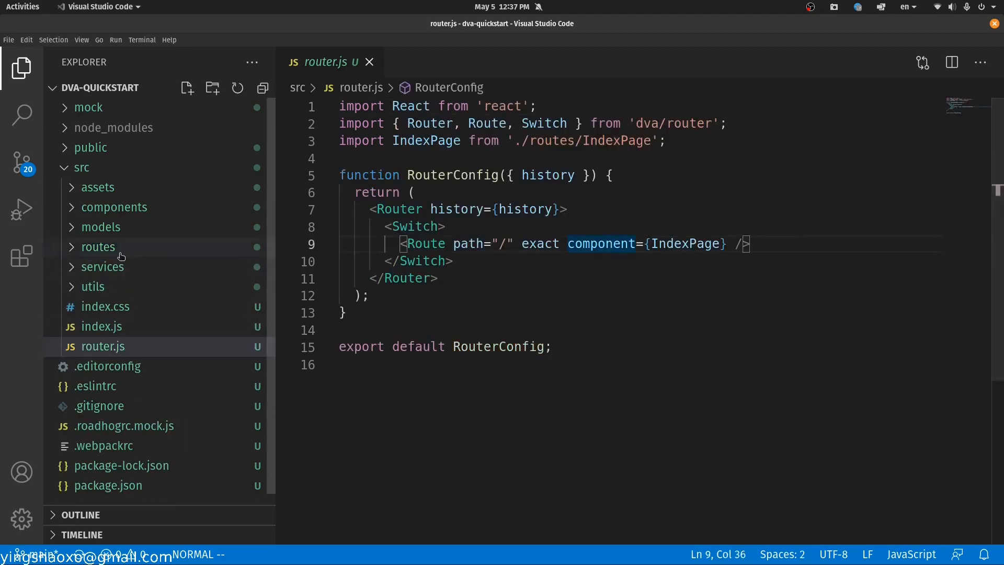
pyautogui.click(99, 247)
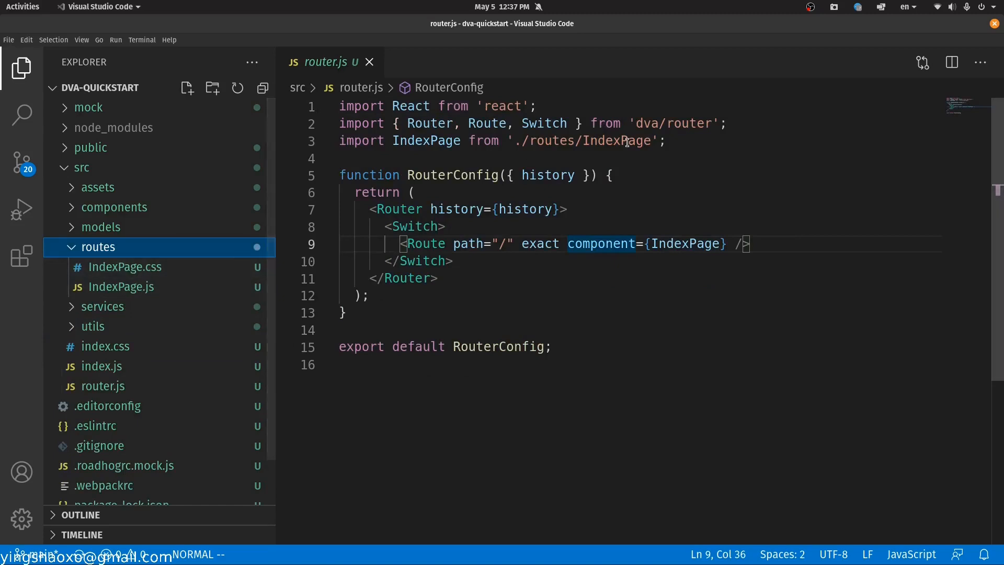
pyautogui.click(120, 287)
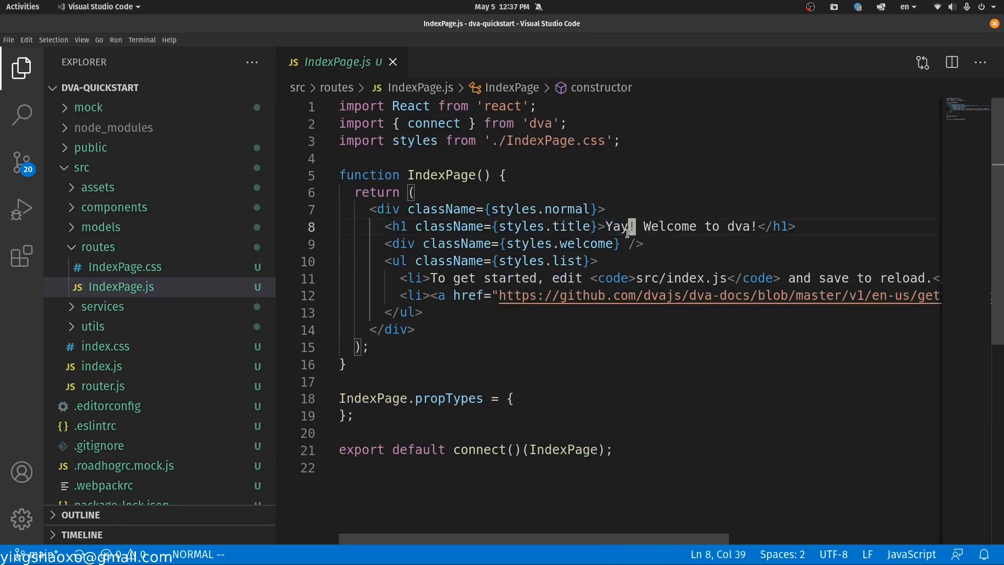
pyautogui.write('hi')
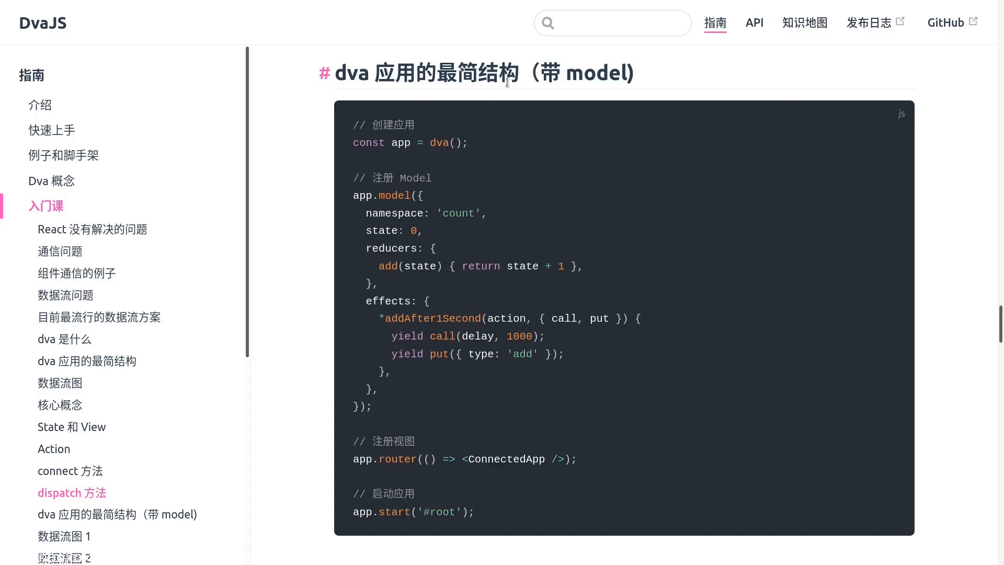
# - Locate the guide's minimal dva app structure with a count model section
pyautogui.doubleClick(597, 73)
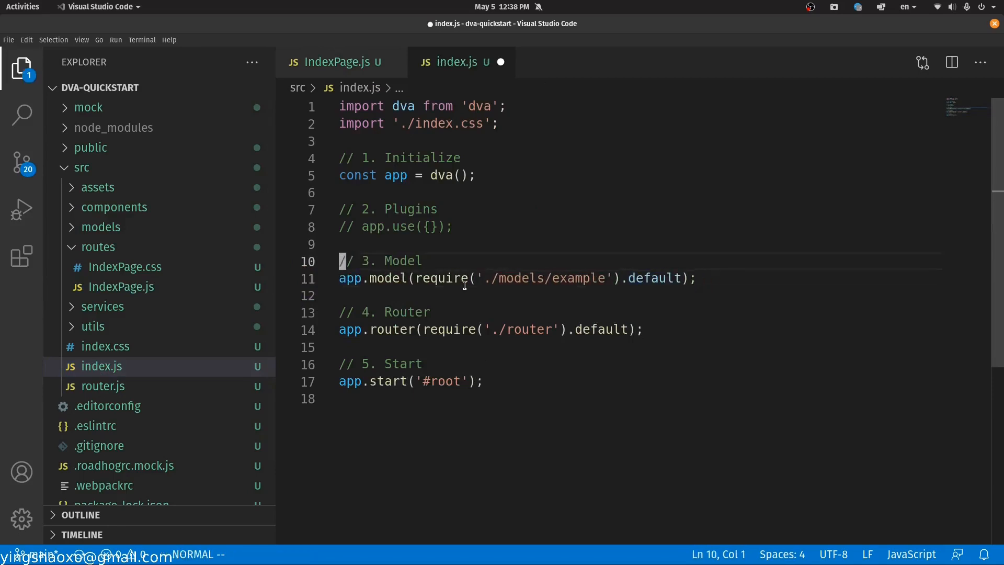
# - Uncomment the app.model(require('./models/example').default) line in index.js
pyautogui.click(100, 227)
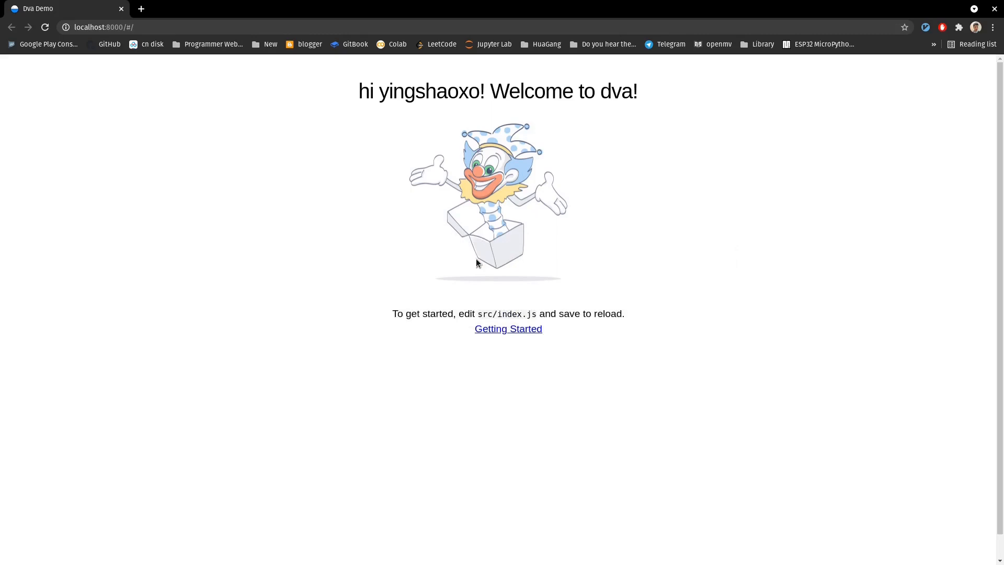
# - Check the reloaded Dva Demo at localhost:8000 showing the 'hi' welcome heading
pyautogui.click(509, 328)
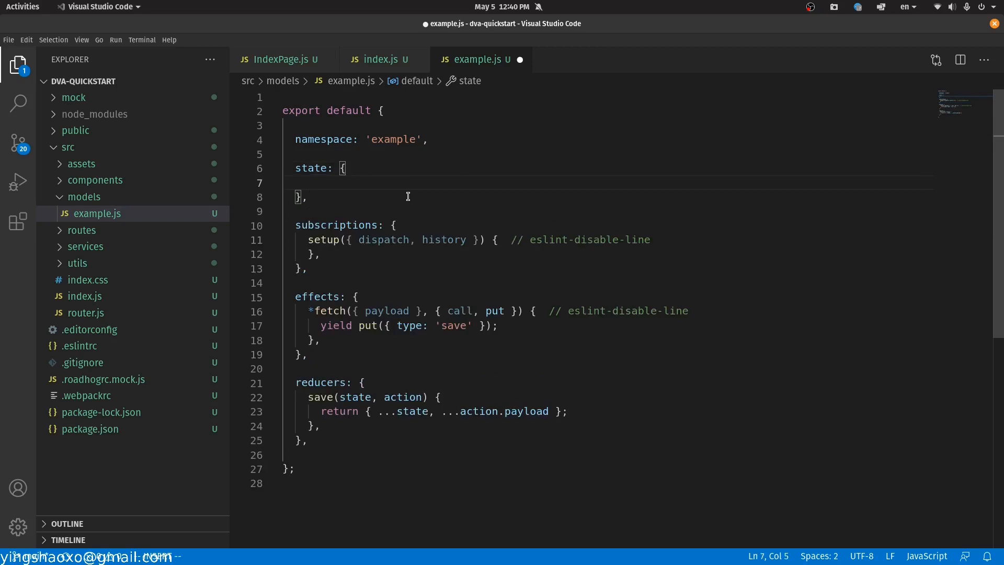
# - Add a number: 9 field to the example model's state in models/example.js
pyautogui.write('number:')
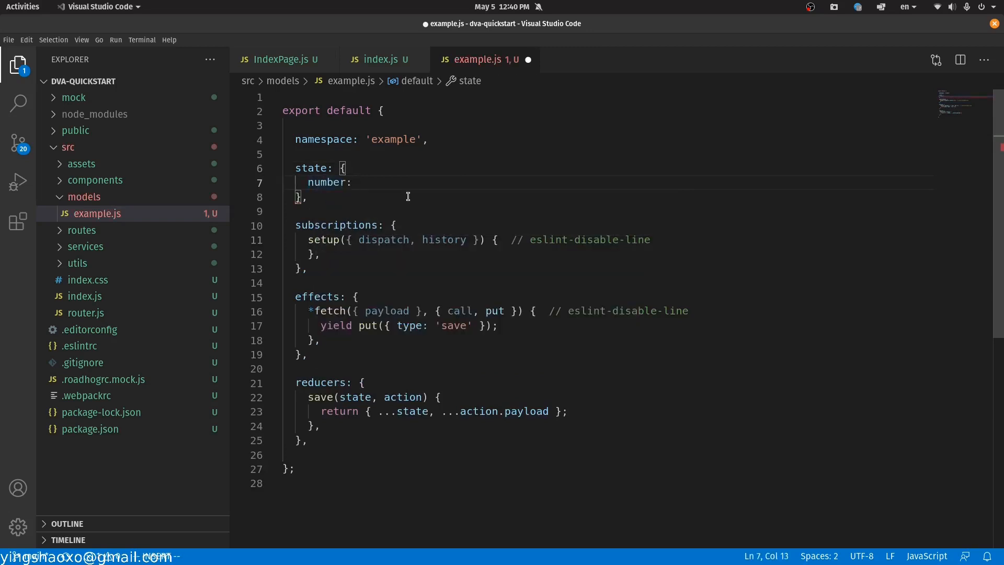
pyautogui.write('9')
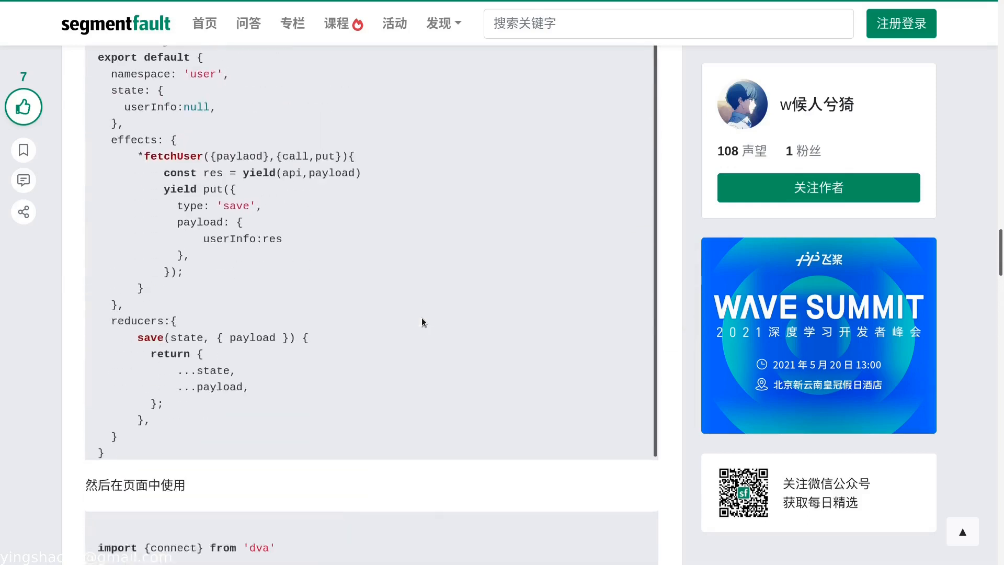
# - Scroll the SegmentFault article to the connect usage sample for the user model
pyautogui.scroll(-3)
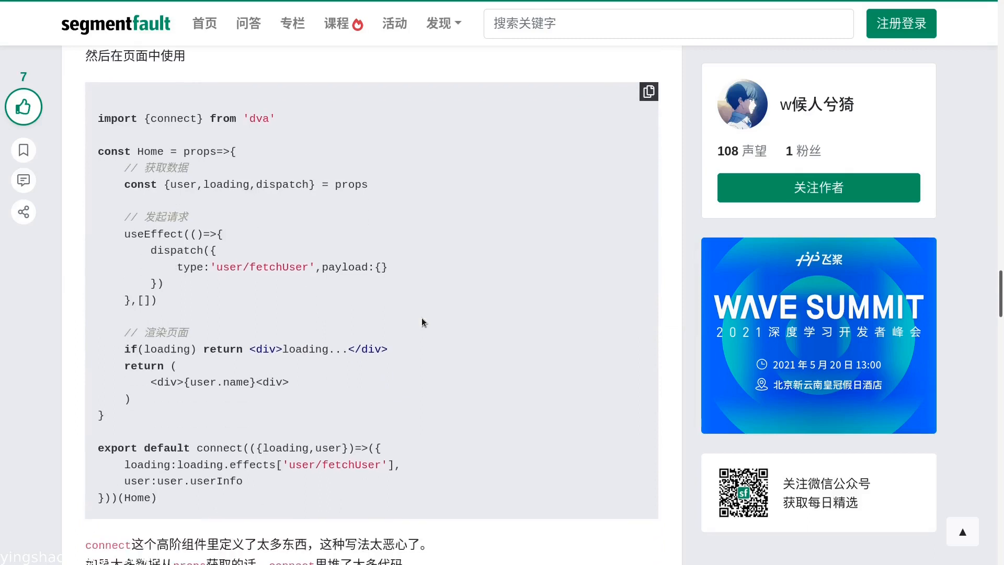
pyautogui.moveTo(156, 180)
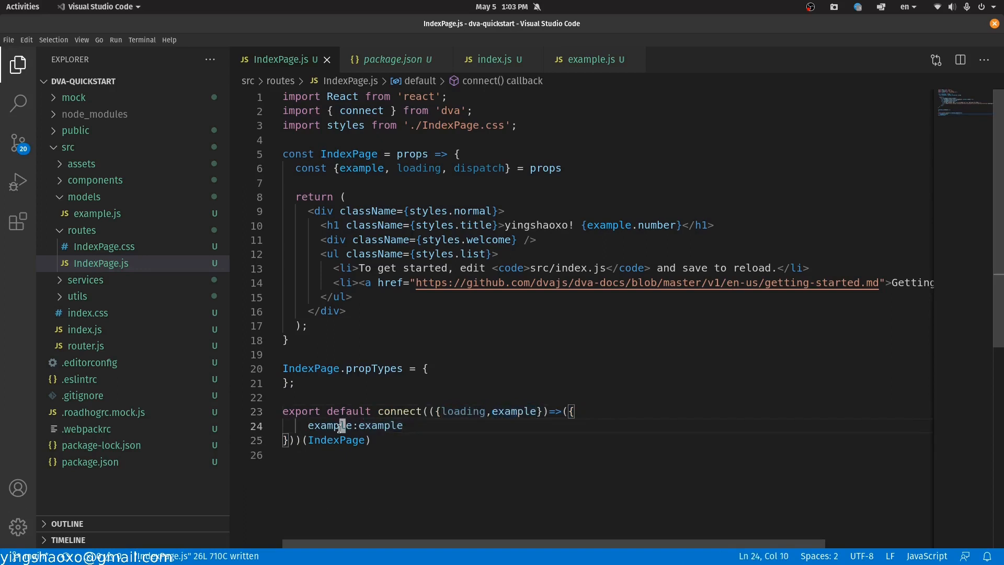
# - Map example in IndexPage's connect and read example.number from props, checking the model's example namespace
pyautogui.doubleClick(382, 426)
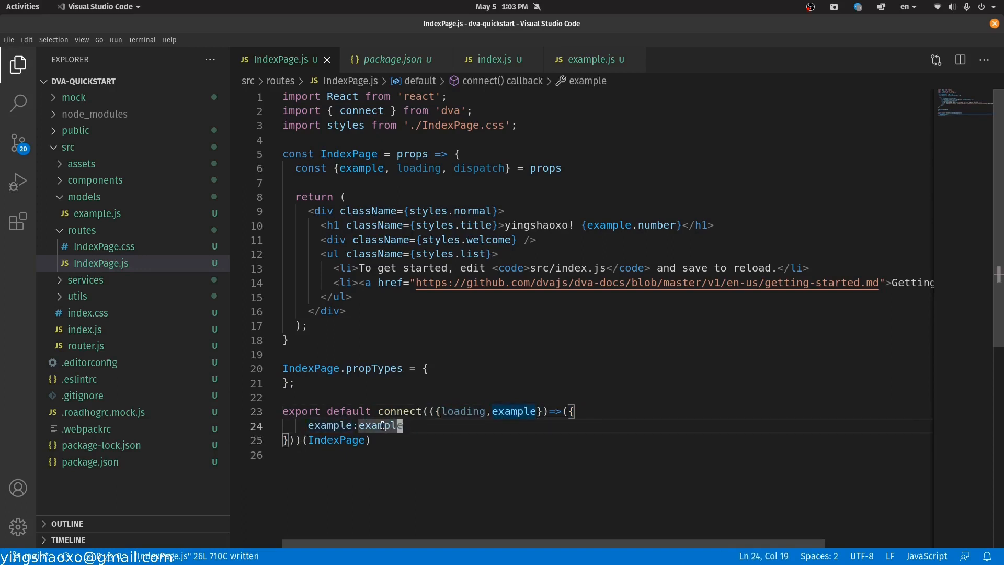
pyautogui.click(365, 368)
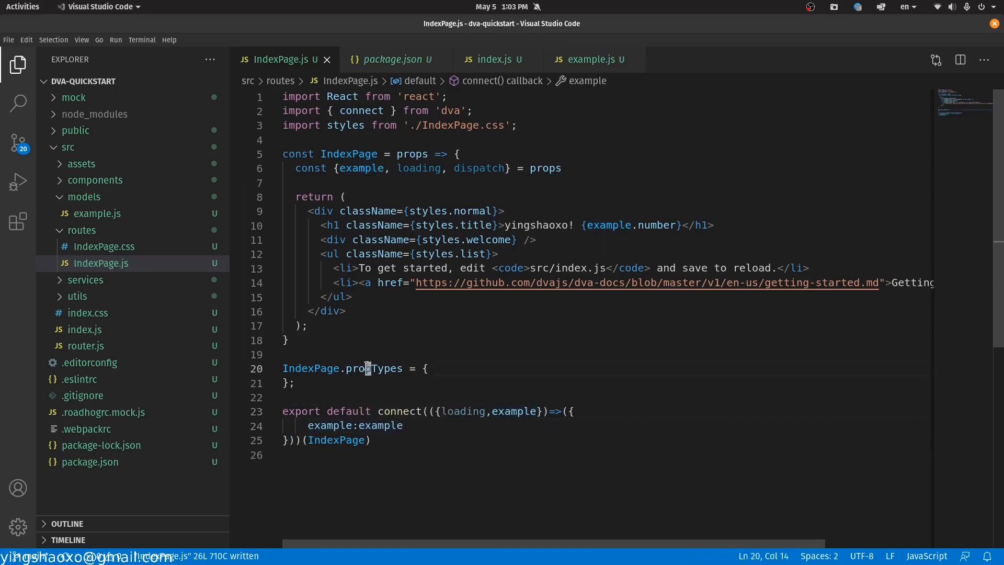
pyautogui.click(594, 59)
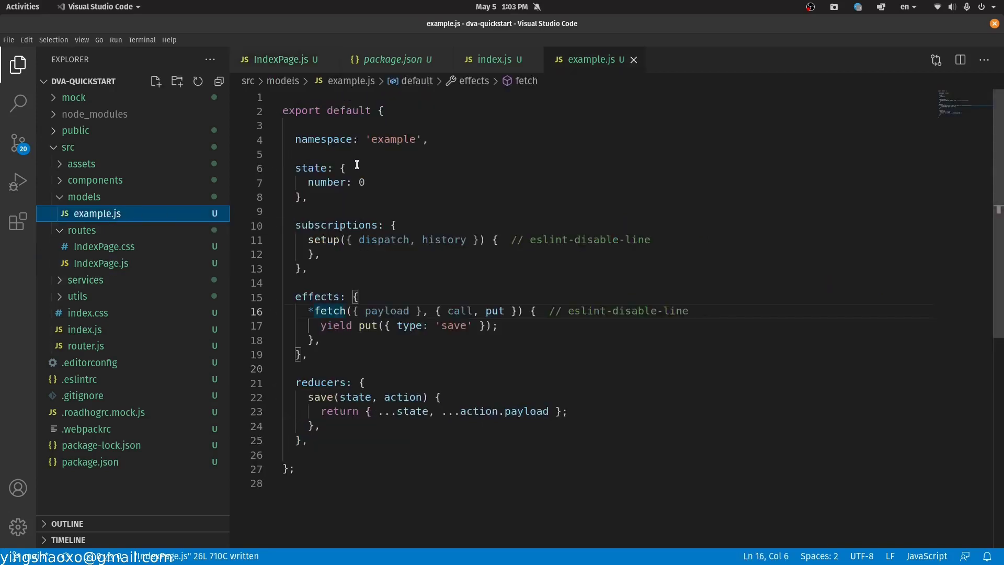
pyautogui.click(422, 139)
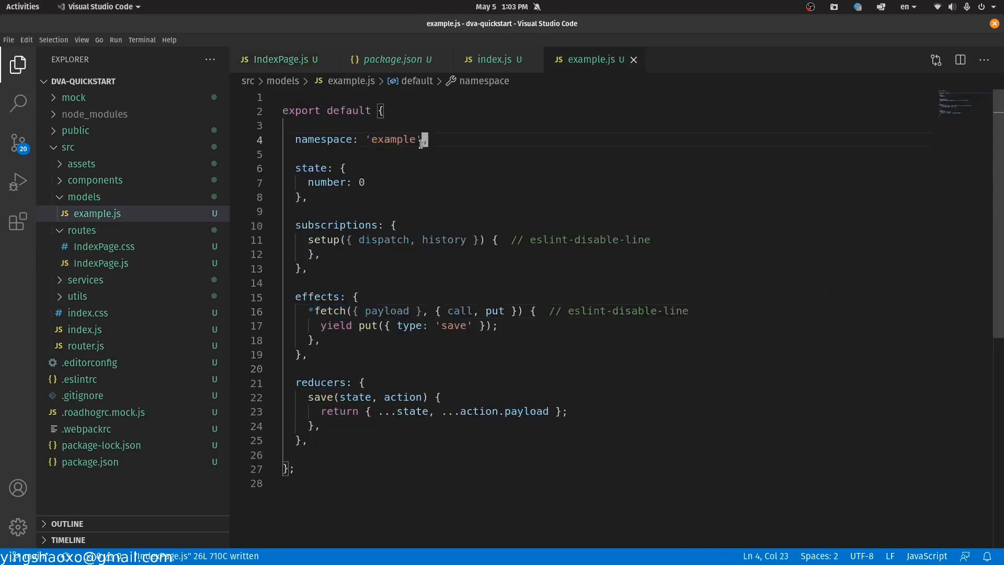
pyautogui.click(284, 59)
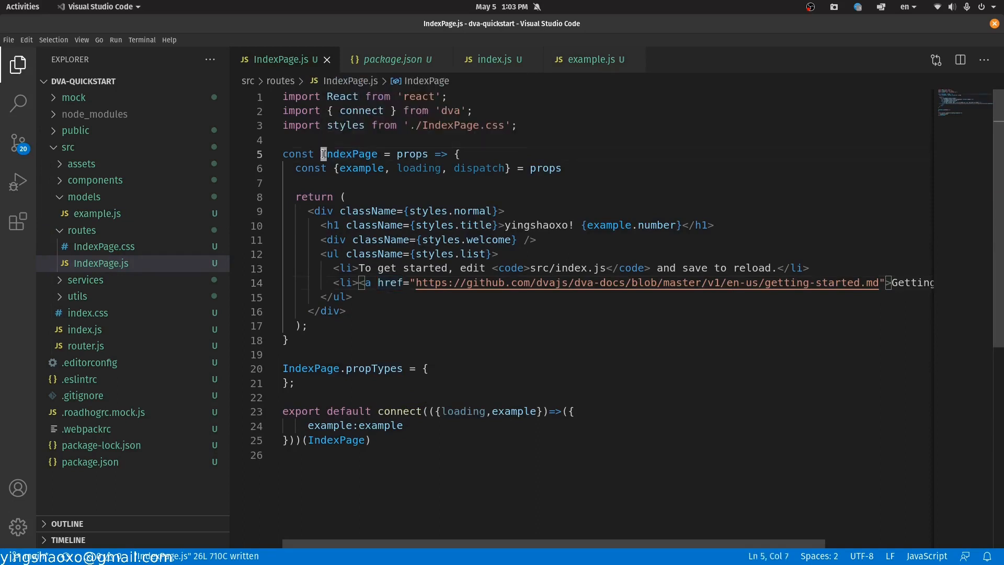
pyautogui.click(394, 154)
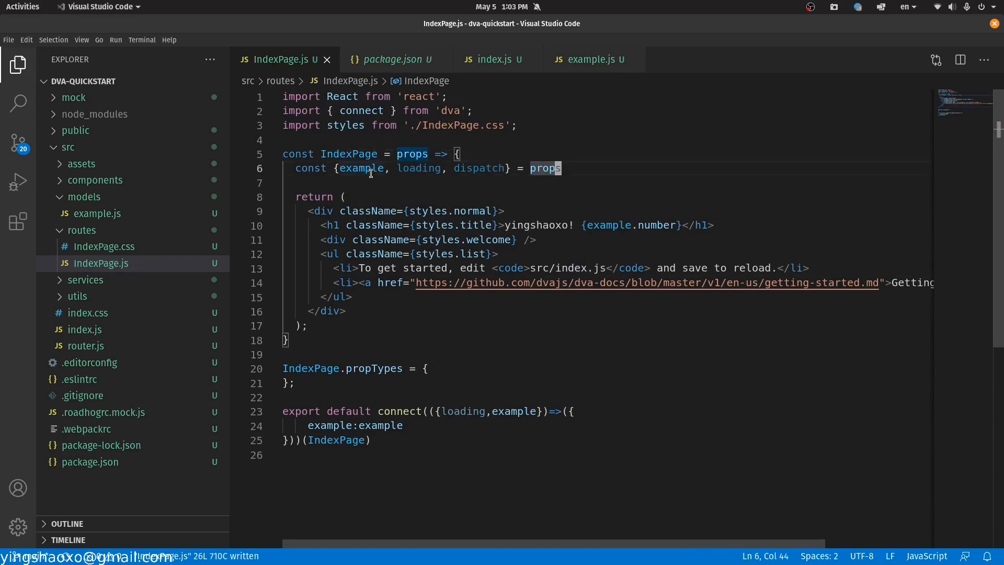
pyautogui.moveTo(368, 168)
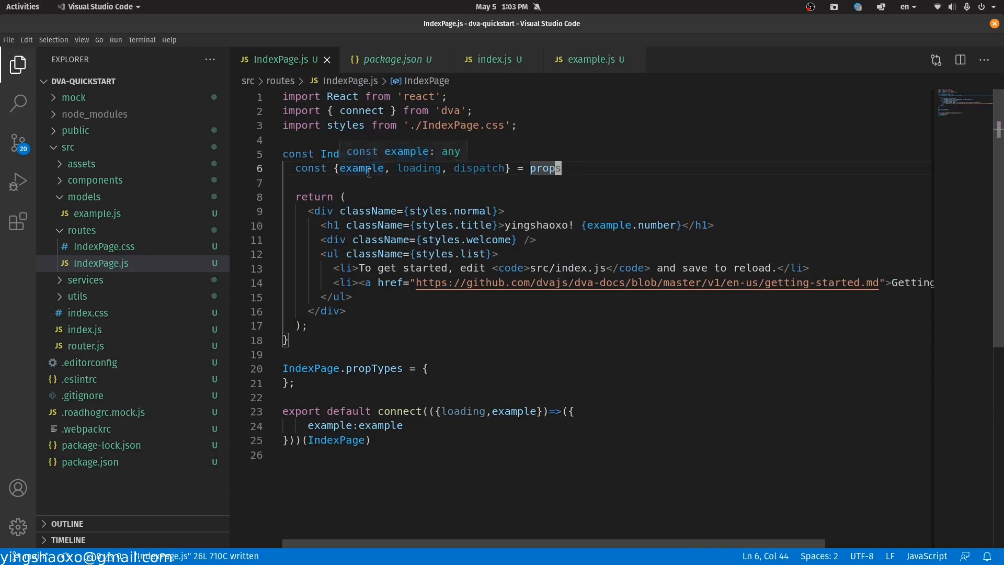
pyautogui.doubleClick(362, 167)
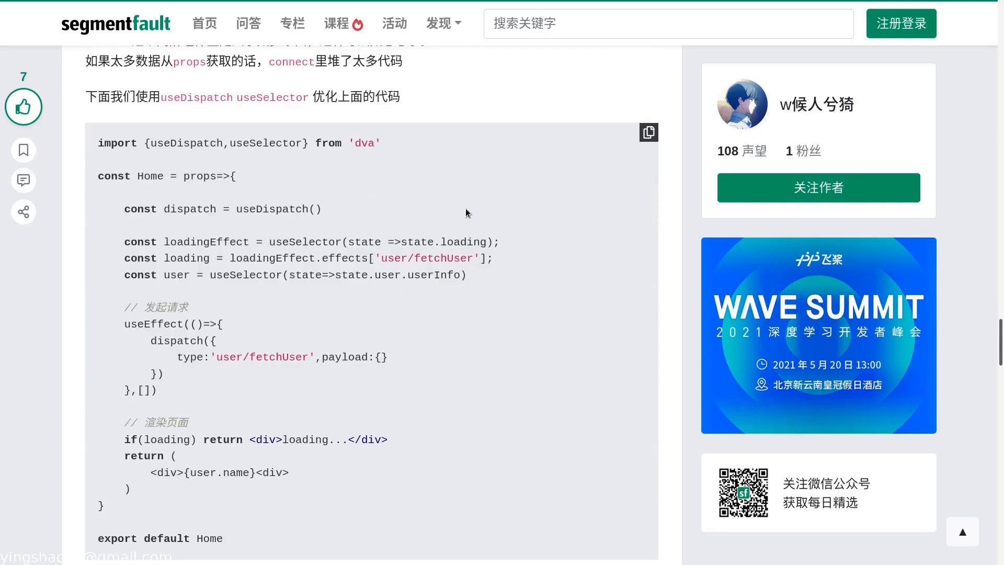
pyautogui.moveTo(243, 141)
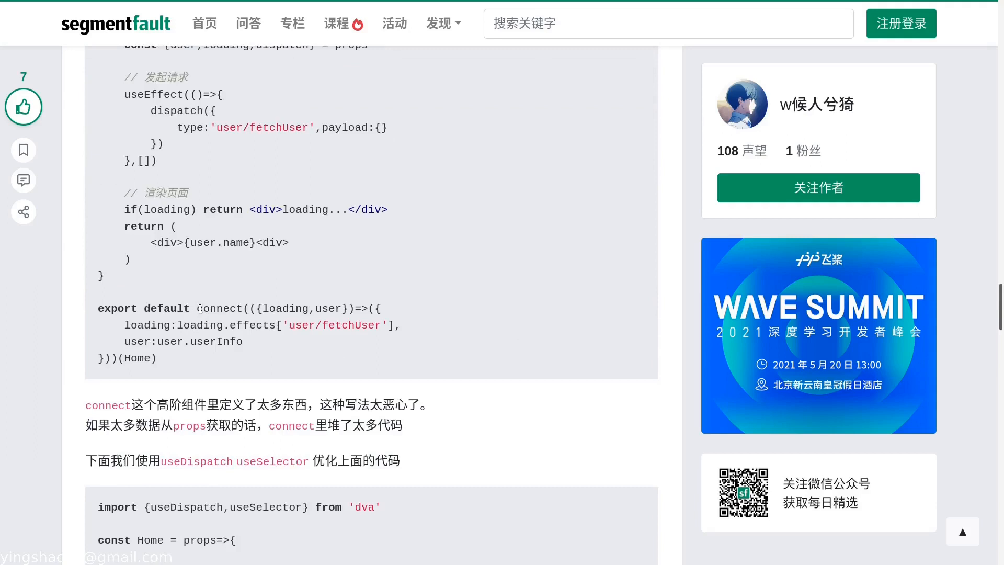
pyautogui.doubleClick(218, 309)
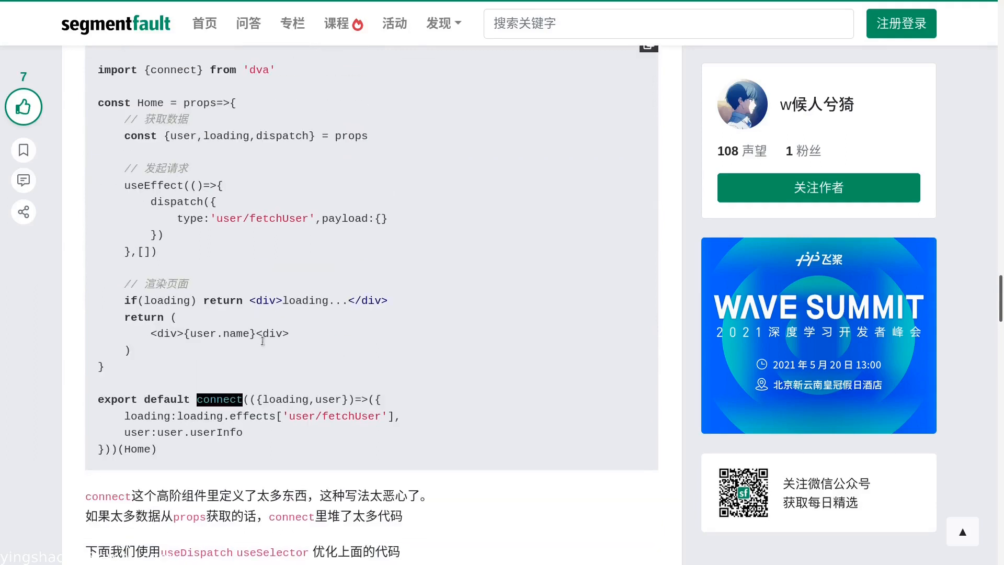
pyautogui.scroll(-3)
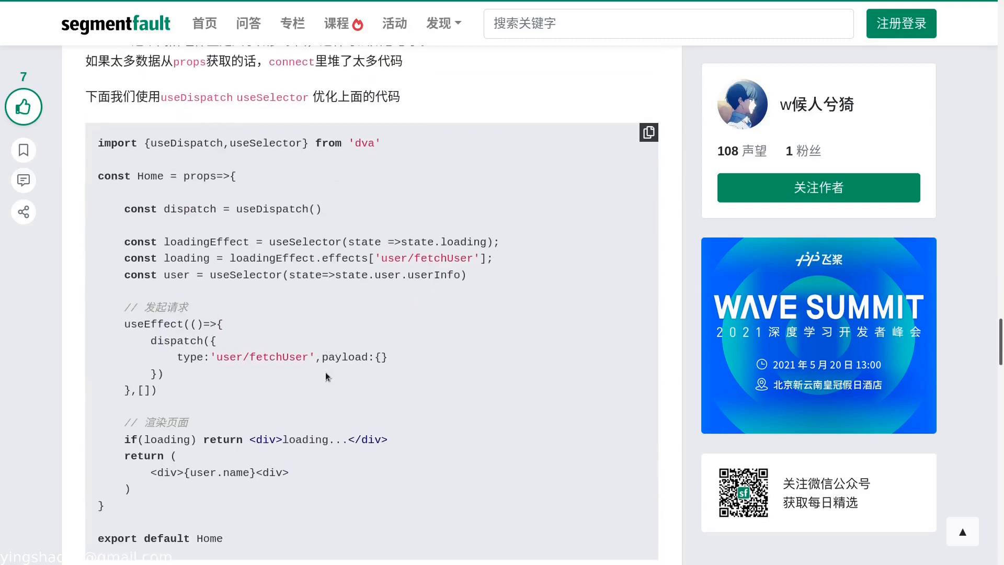
pyautogui.scroll(-3)
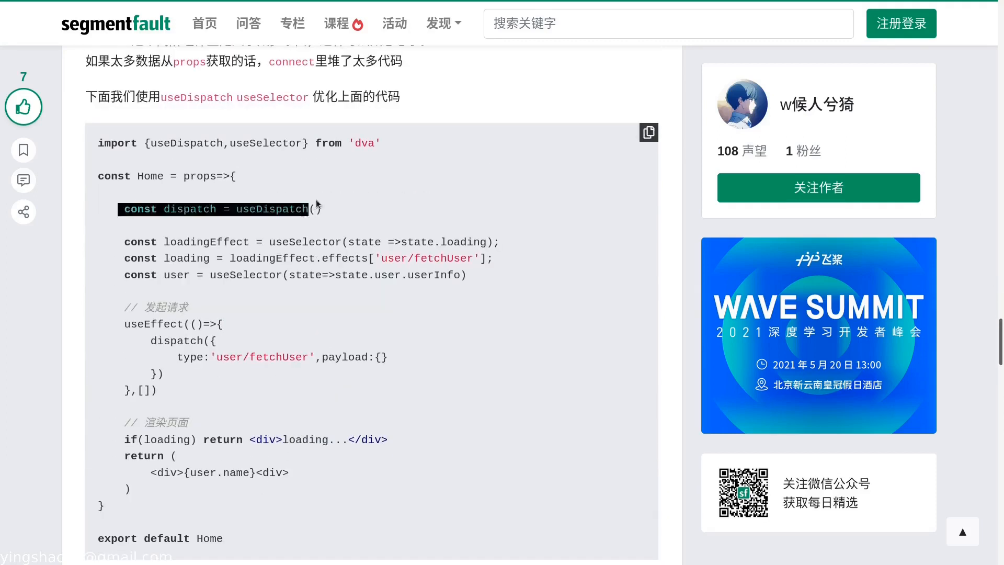
pyautogui.click(323, 210)
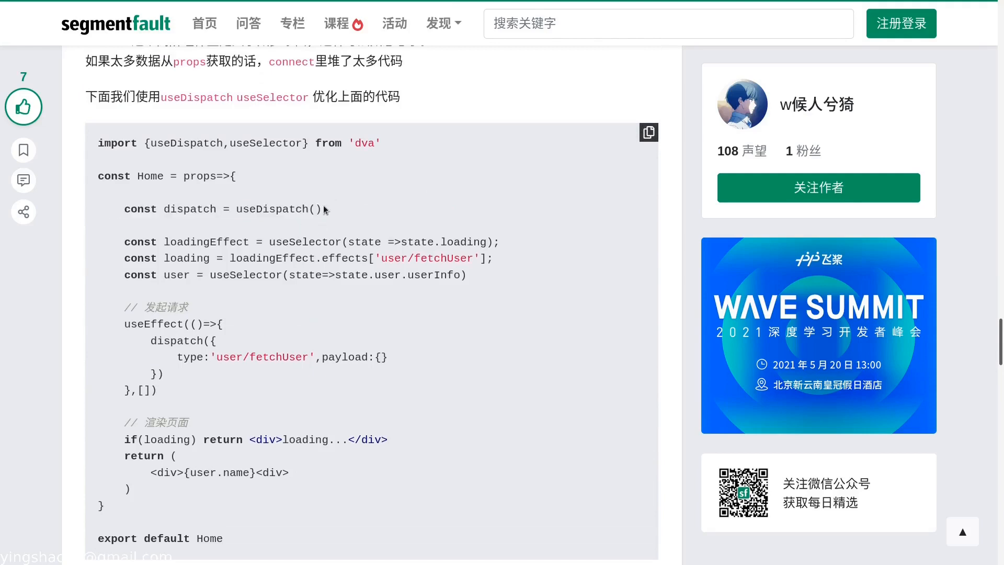
pyautogui.moveTo(366, 230)
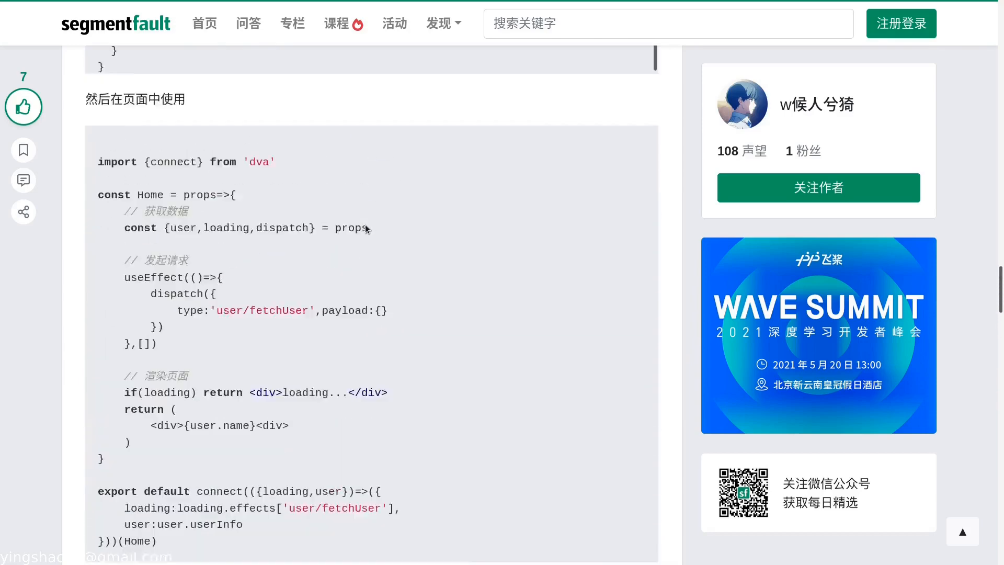
pyautogui.scroll(-3)
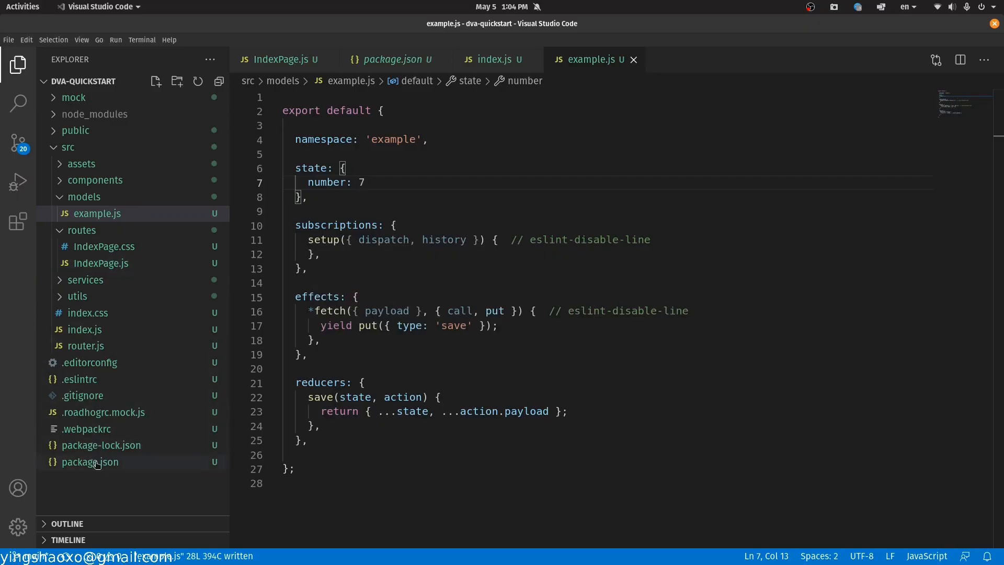
# - Inspect the dva dependency version 2.4.1 in package.json, then return to IndexPage.js
pyautogui.click(391, 59)
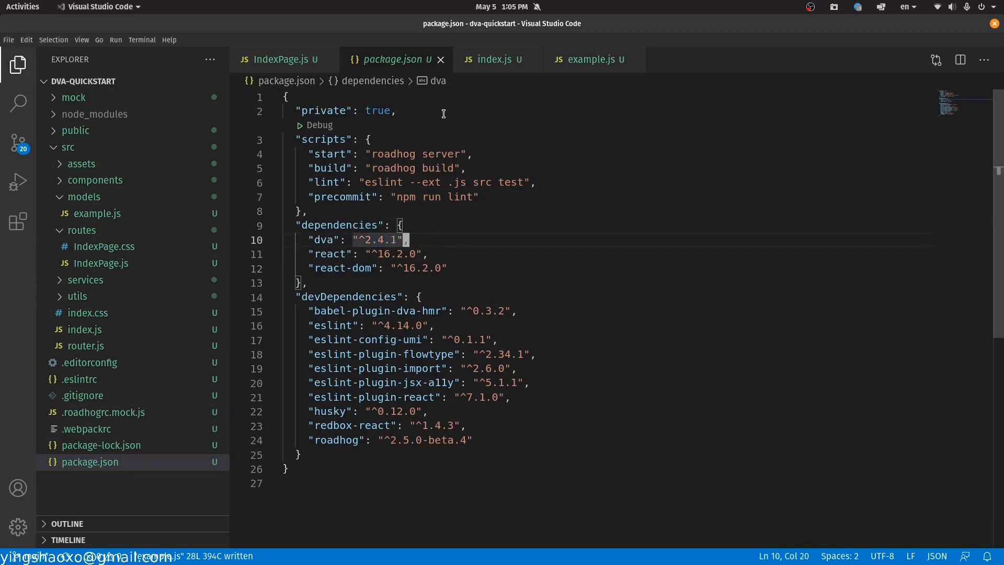
pyautogui.moveTo(454, 182)
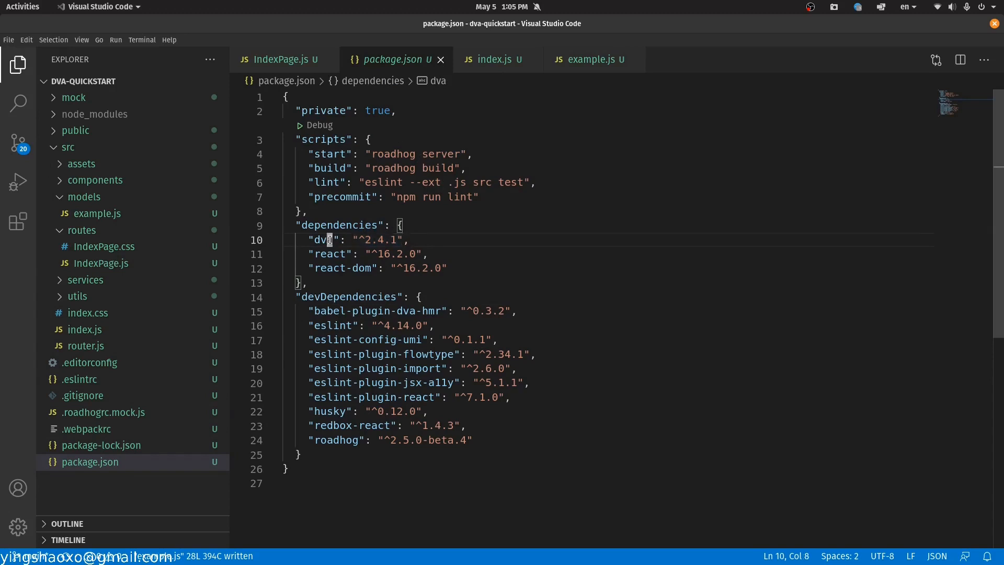
pyautogui.doubleClick(322, 241)
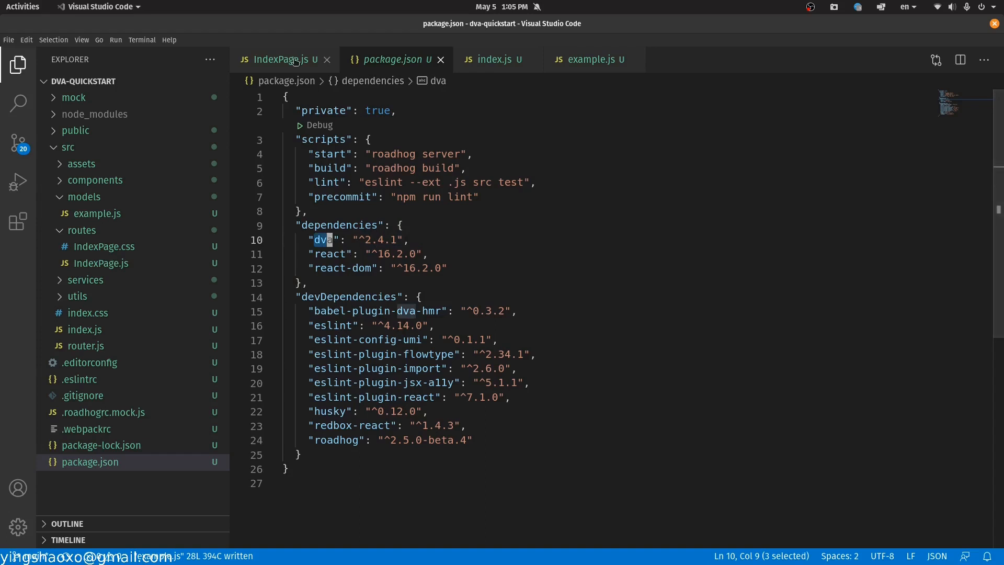
pyautogui.click(285, 58)
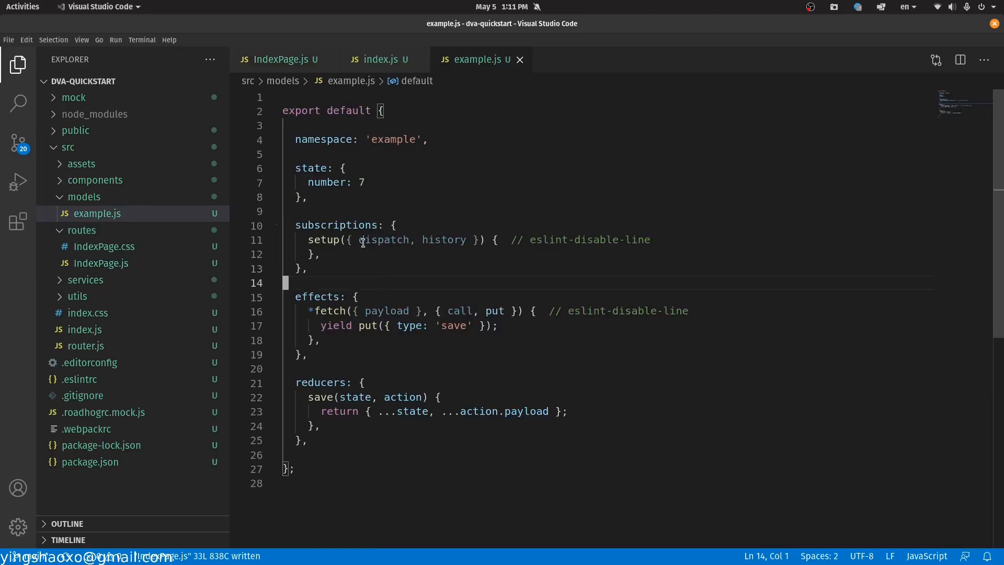
# - Copy the fetch effect as change putting type 'do', and add a do reducer doing state.number += 1
pyautogui.doubleClick(328, 310)
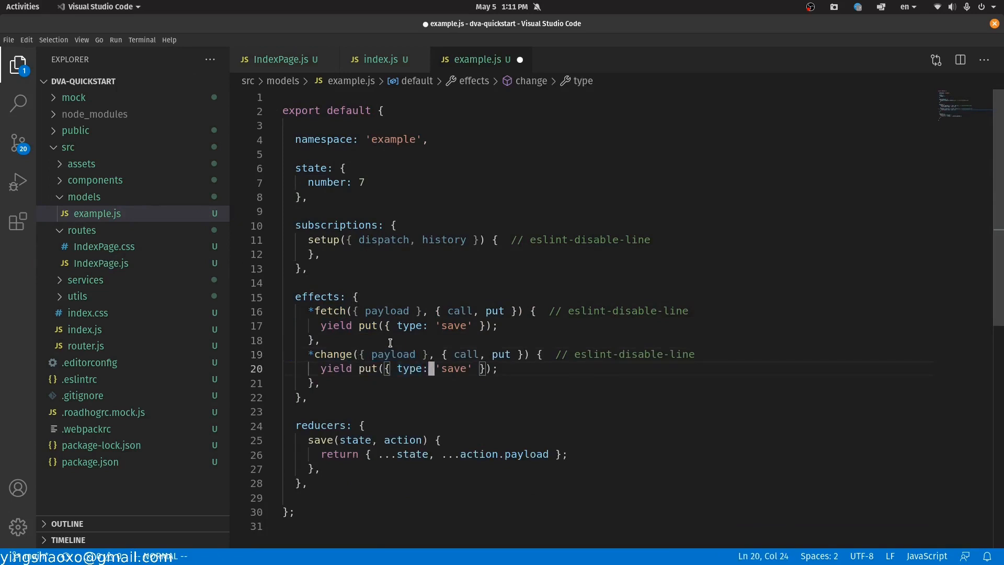
pyautogui.write('do(state, action) {')
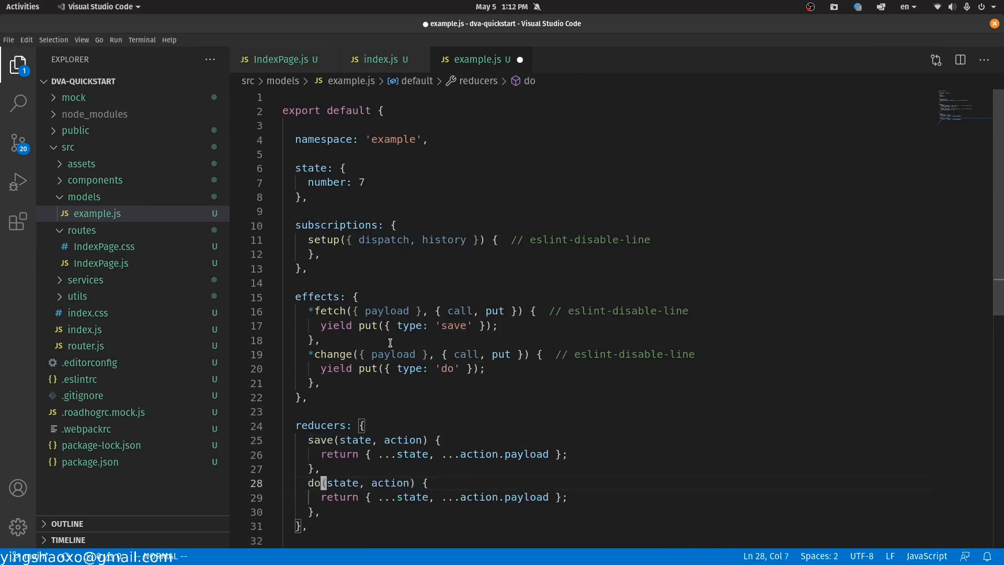
pyautogui.write('st')
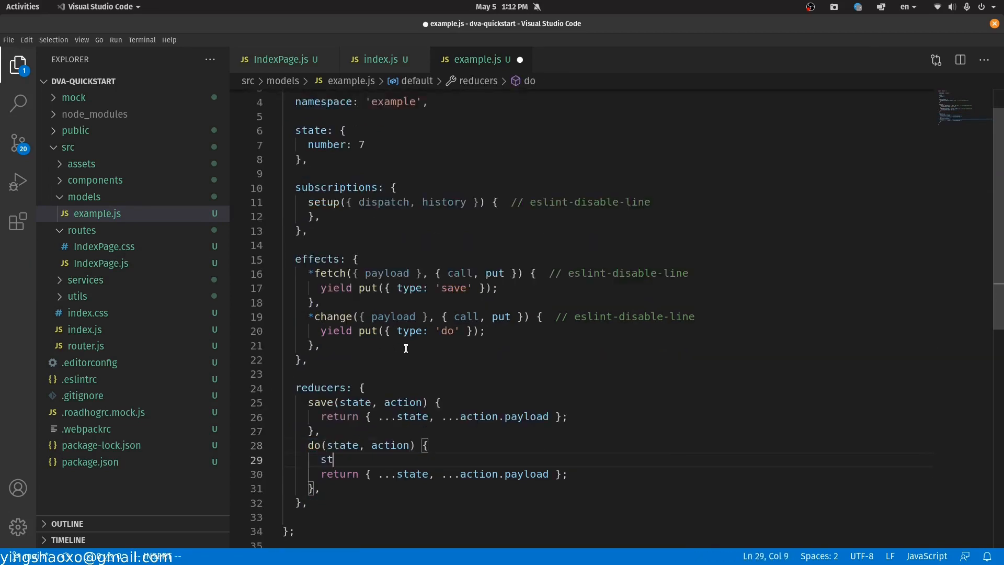
pyautogui.write('ate.number += 1')
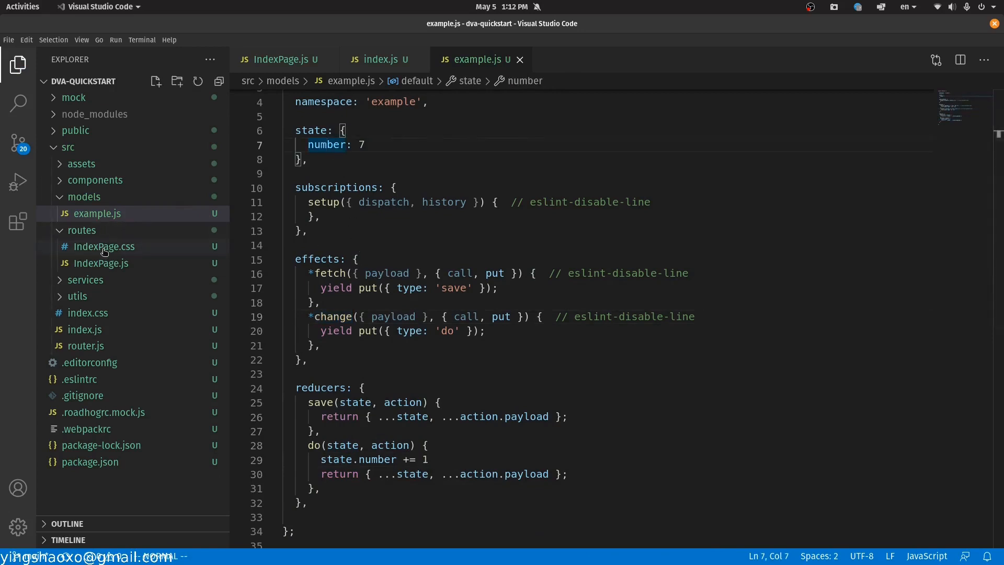
# - In IndexPage.js add a fake button heading and a change_number helper dispatching example/change
pyautogui.click(101, 263)
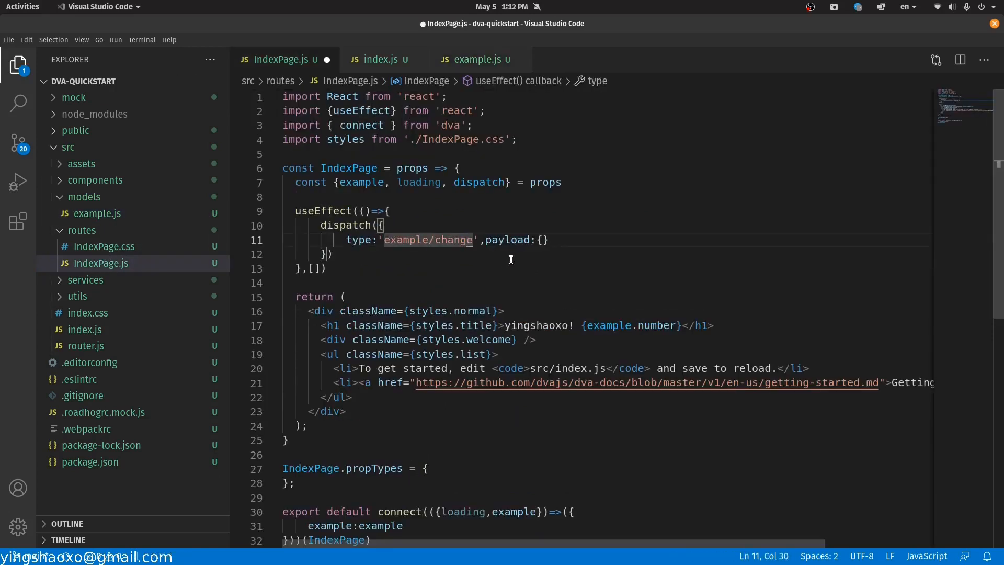
pyautogui.write('<h1 >yingshaoxo!</h1>')
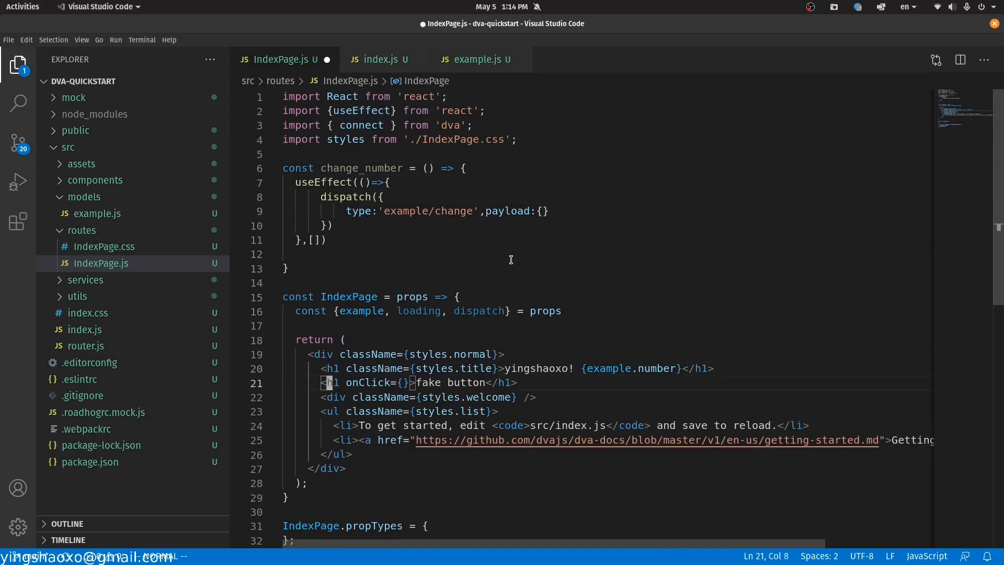
pyautogui.write('change_number')
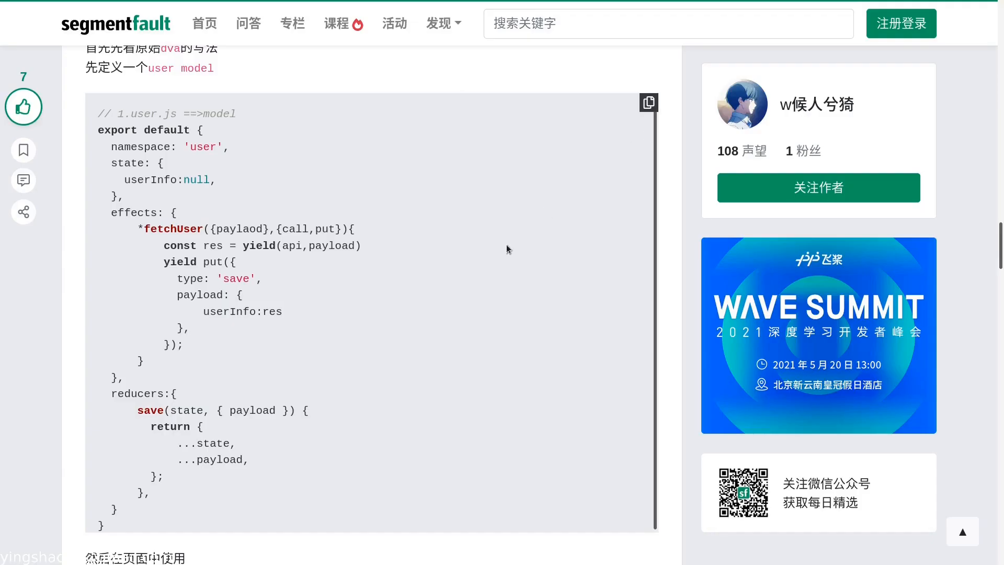
# - Scroll the SegmentFault article down to the dva user model example
pyautogui.scroll(-3)
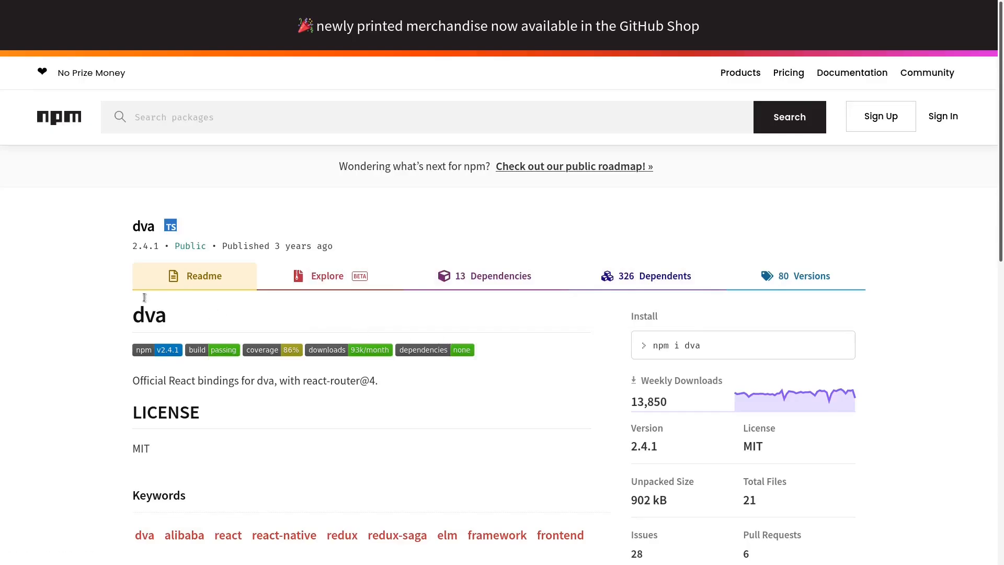
pyautogui.scroll(-3)
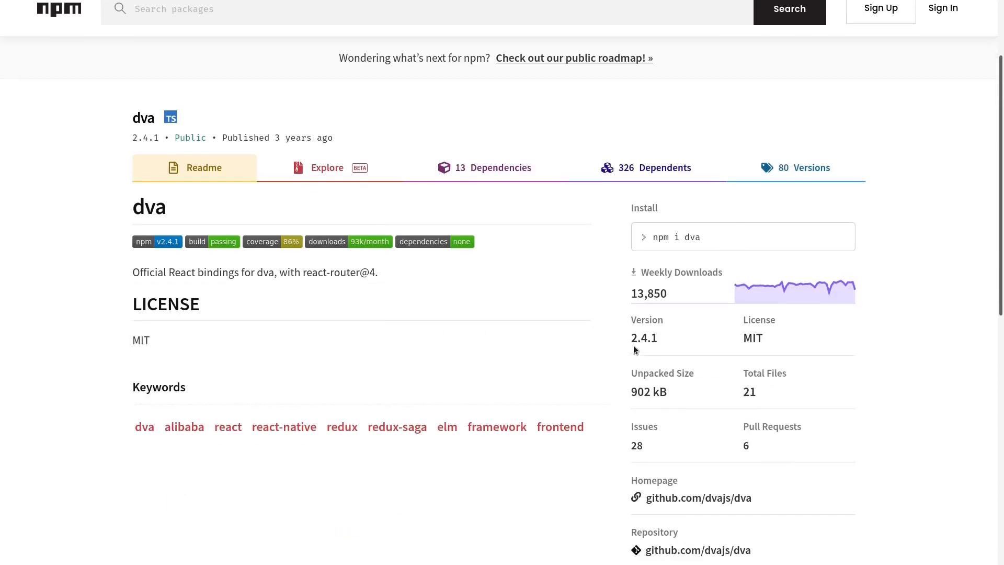
pyautogui.moveTo(651, 351)
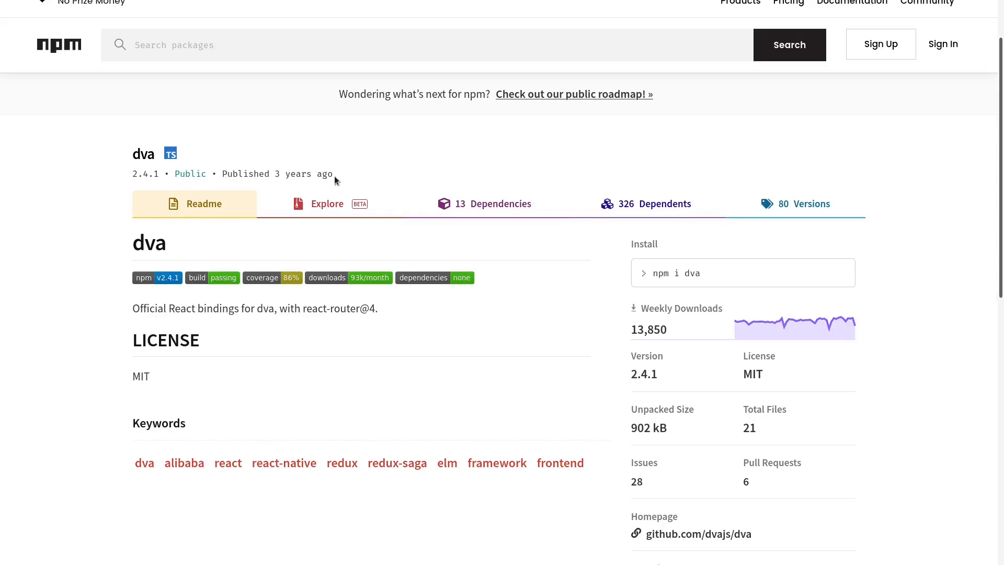
pyautogui.moveTo(355, 173)
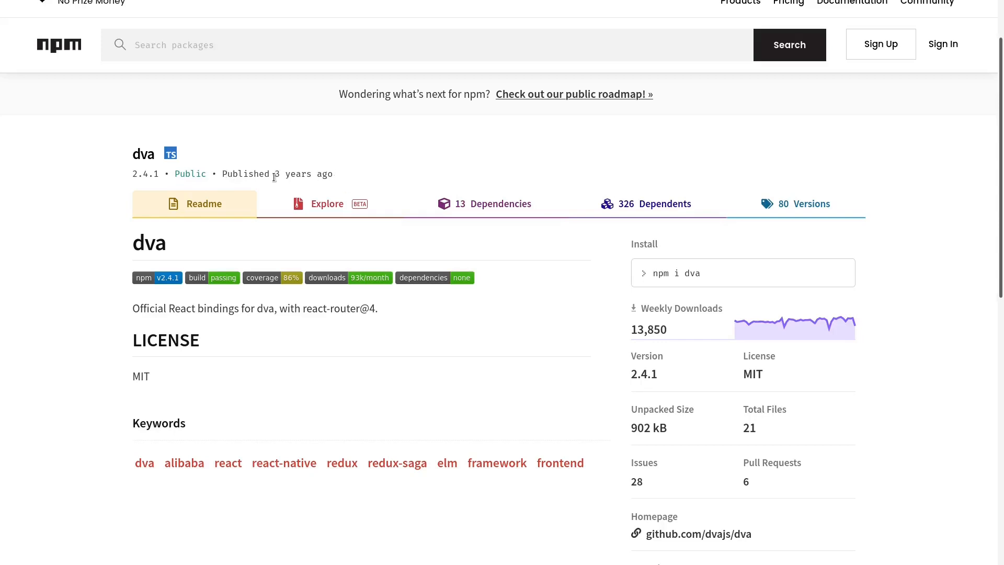
pyautogui.moveTo(335, 178)
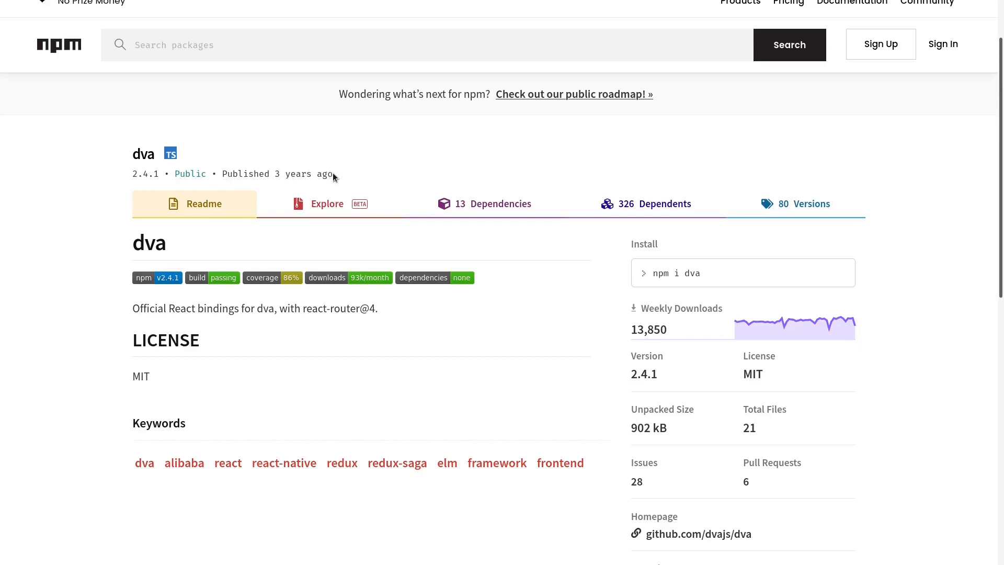
pyautogui.moveTo(439, 243)
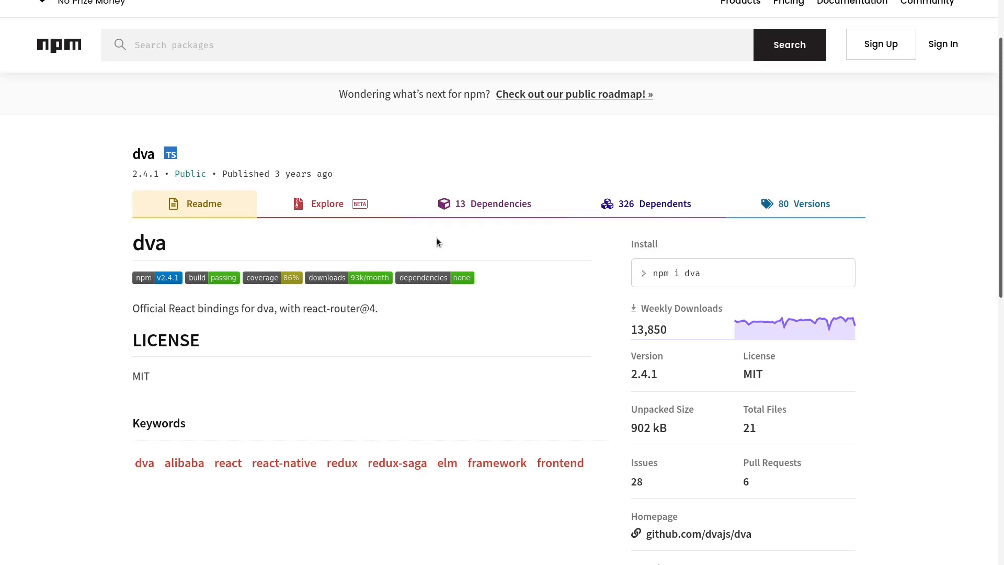
pyautogui.moveTo(273, 173)
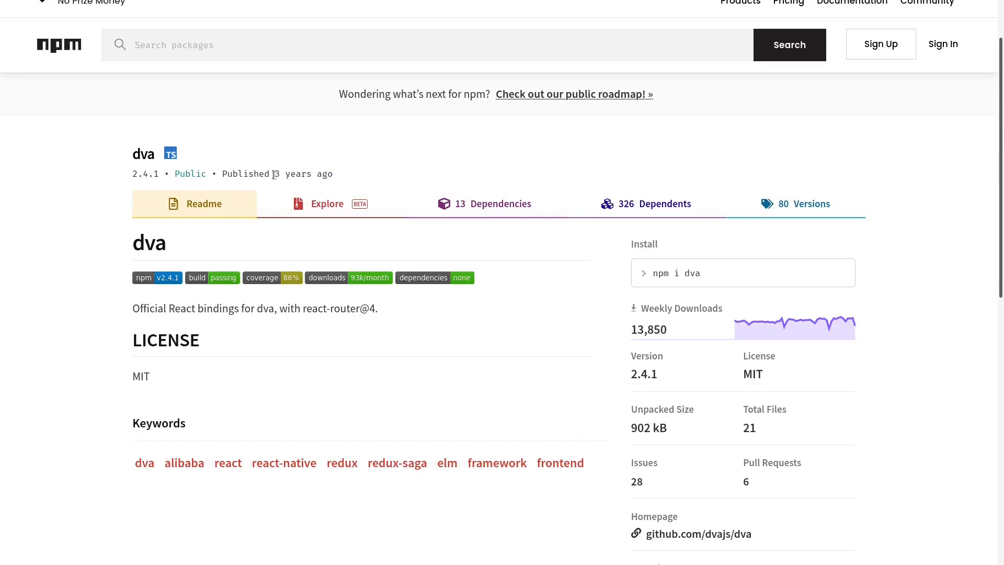
pyautogui.moveTo(360, 176)
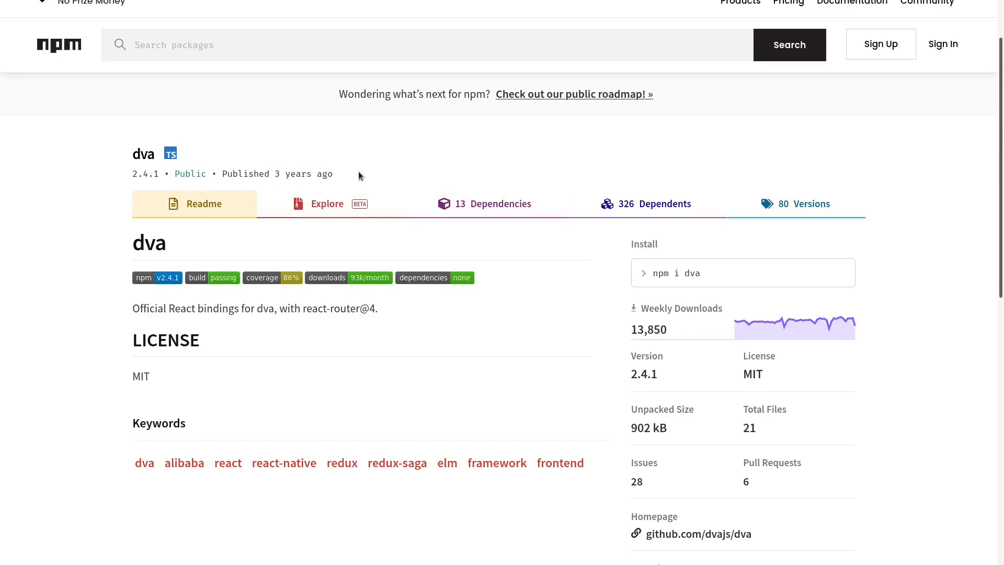